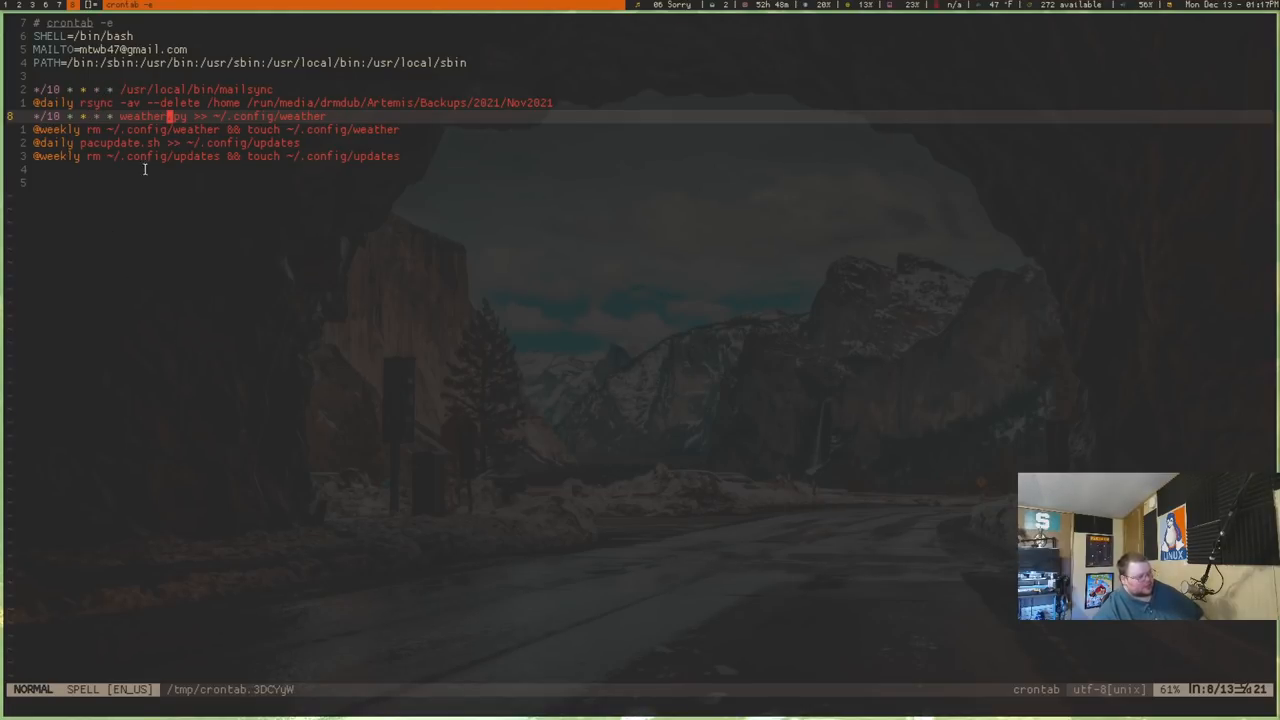
pyautogui.moveTo(211, 244)
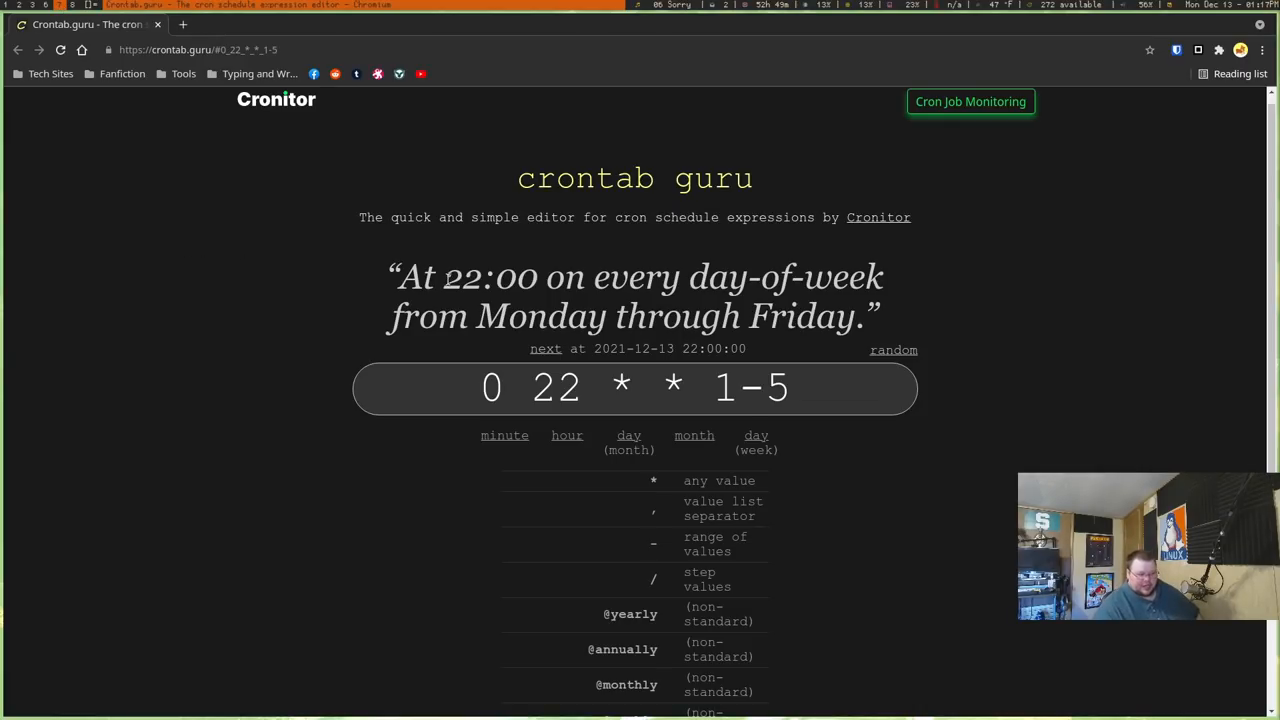
# Try a couple of random crontab guru schedules, then restore the weekday 22:00 schedule.
pyautogui.press('alt+Tab')
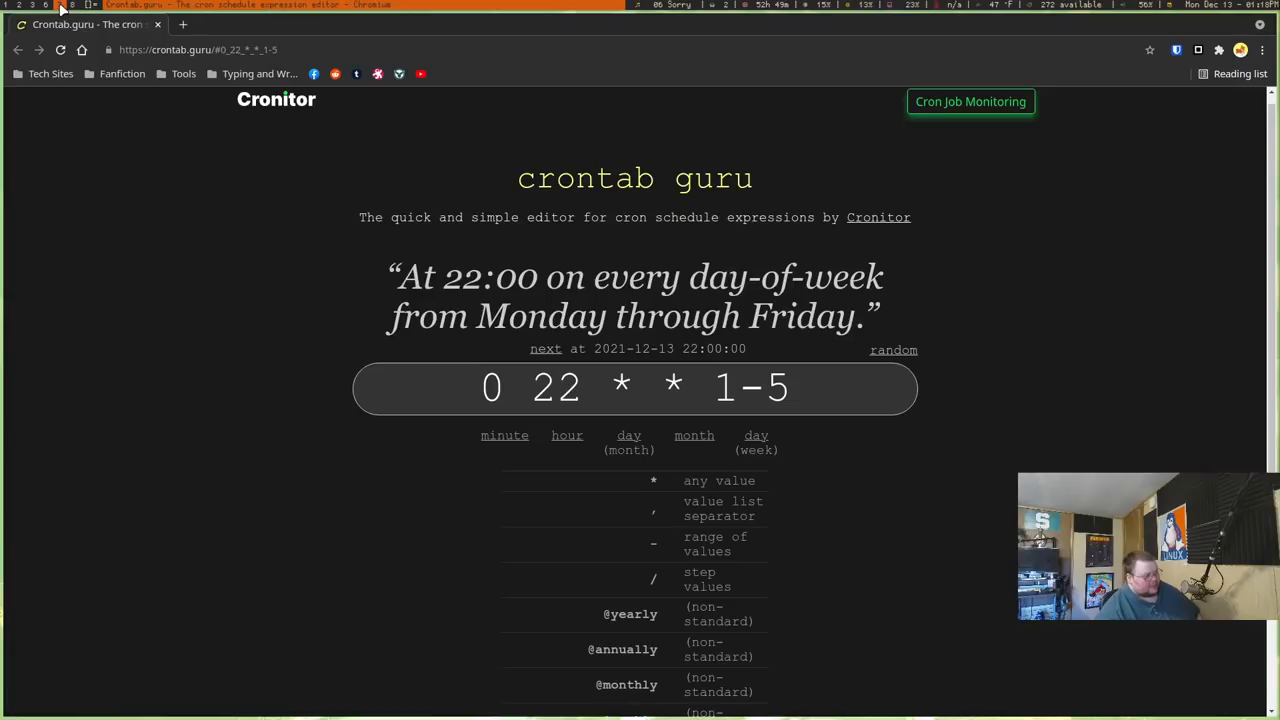
pyautogui.moveTo(897, 353)
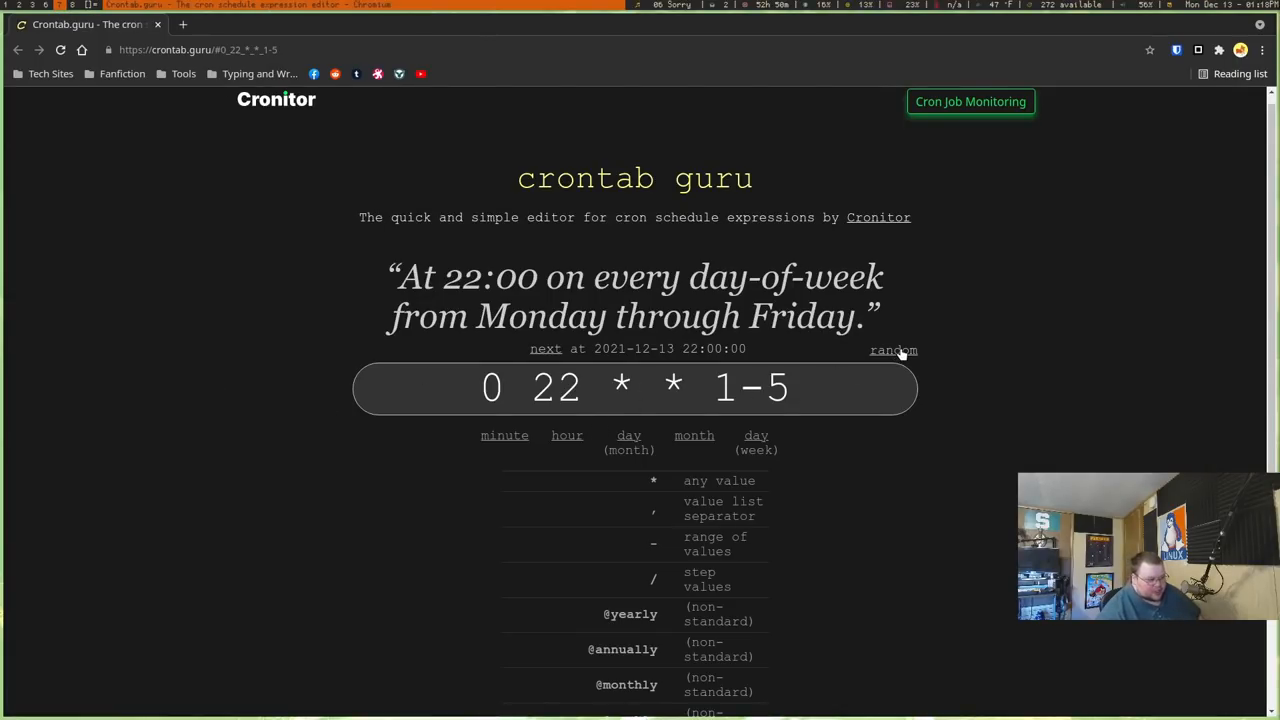
pyautogui.click(893, 348)
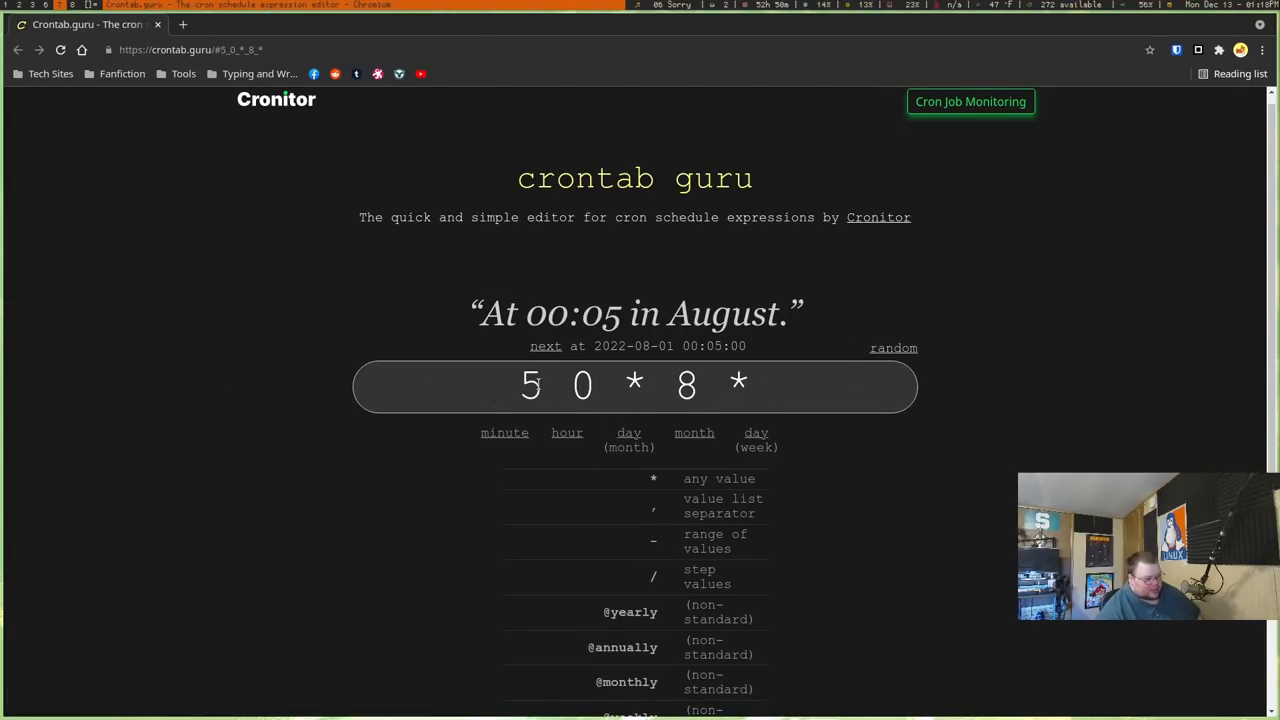
pyautogui.moveTo(830, 360)
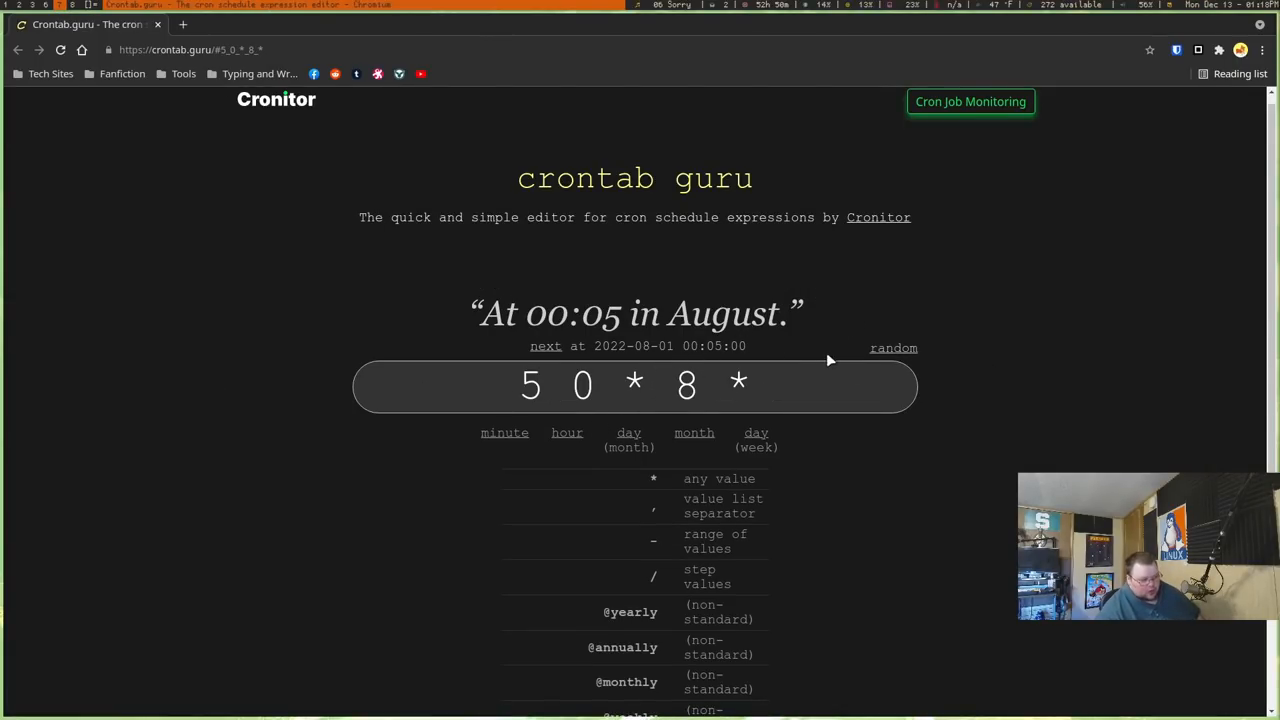
pyautogui.click(893, 347)
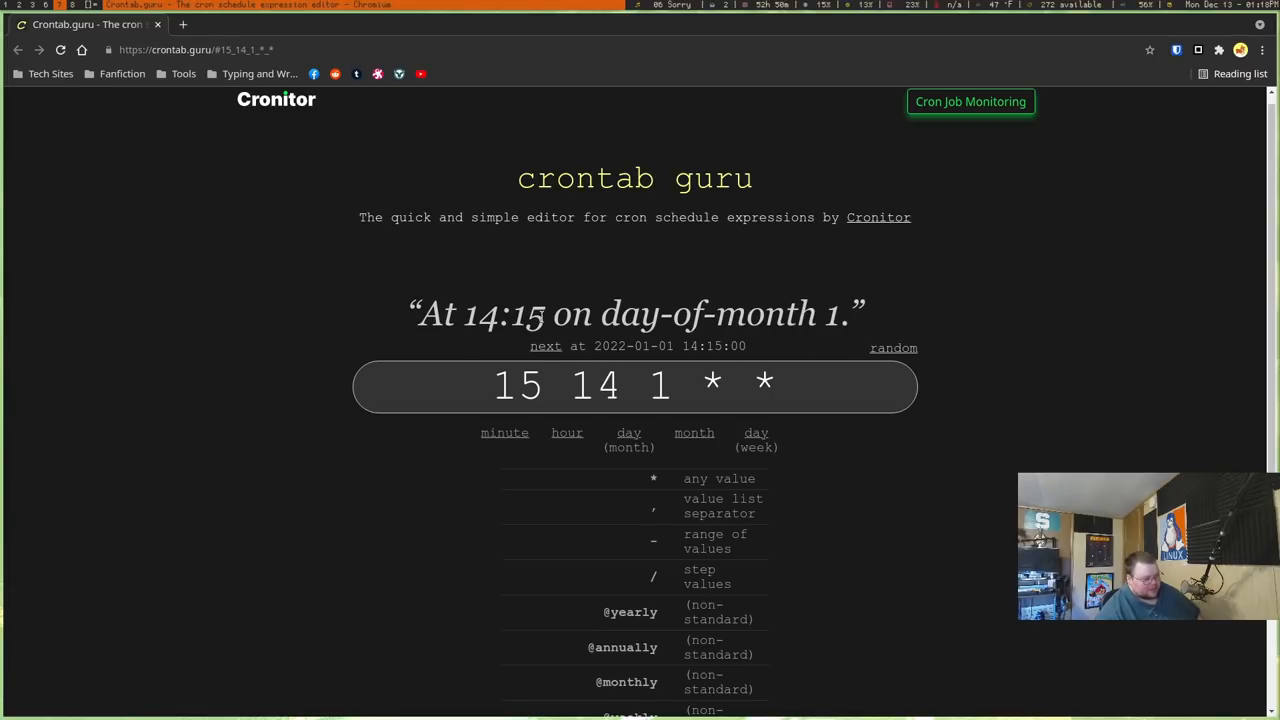
pyautogui.click(660, 386)
pyautogui.write('0 22 * * 1-5')
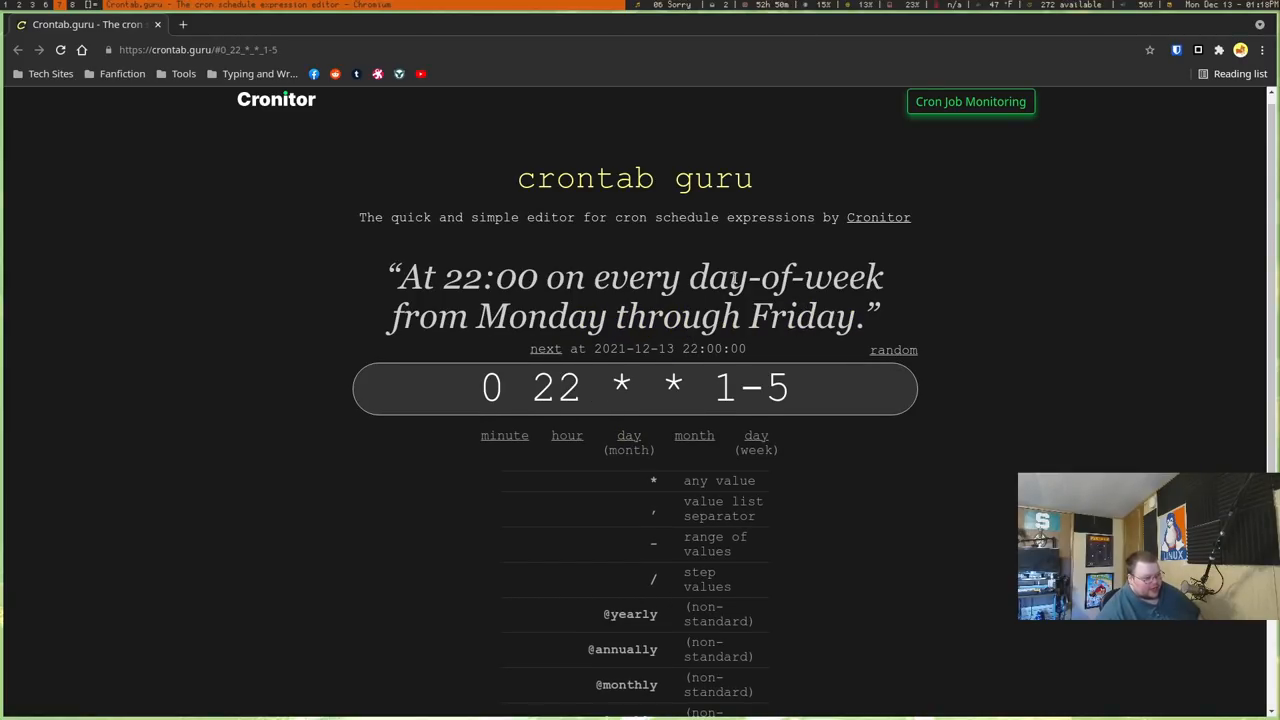
pyautogui.moveTo(650, 310)
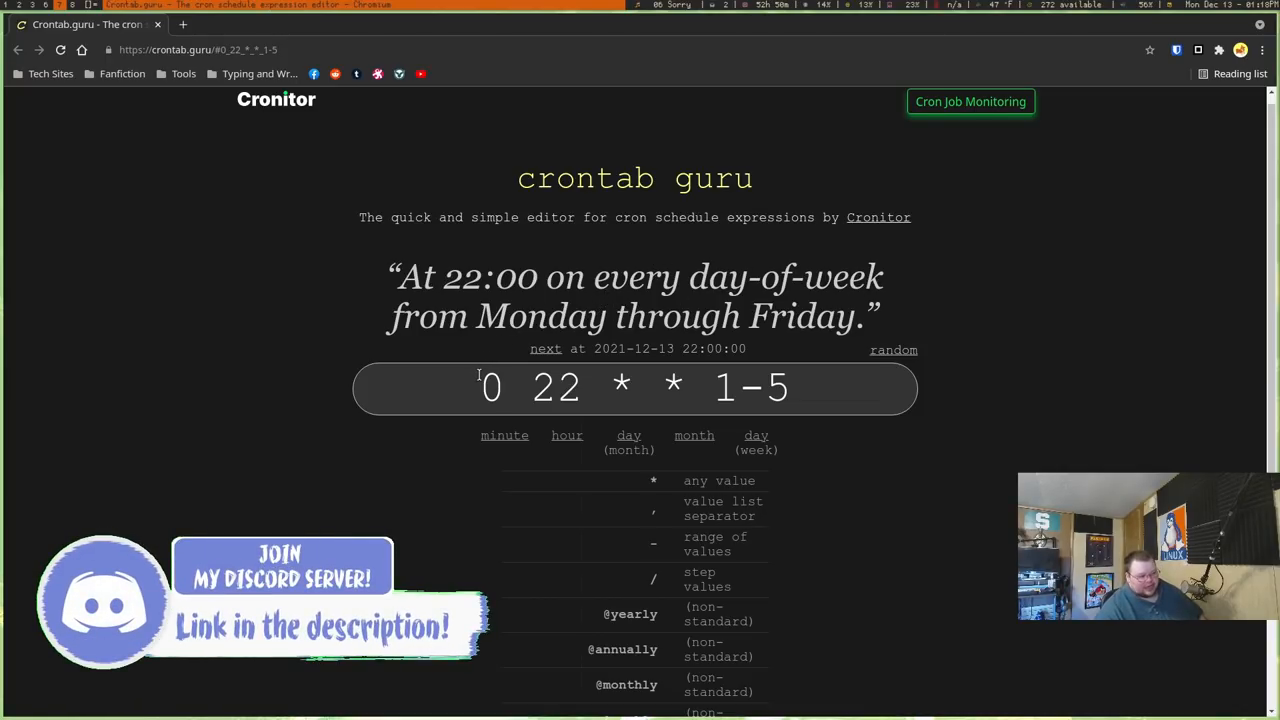
# Retype the schedule fields (day-of-week 6, hour 5, then 1-12) and open Cron Examples.
pyautogui.scroll(-3)
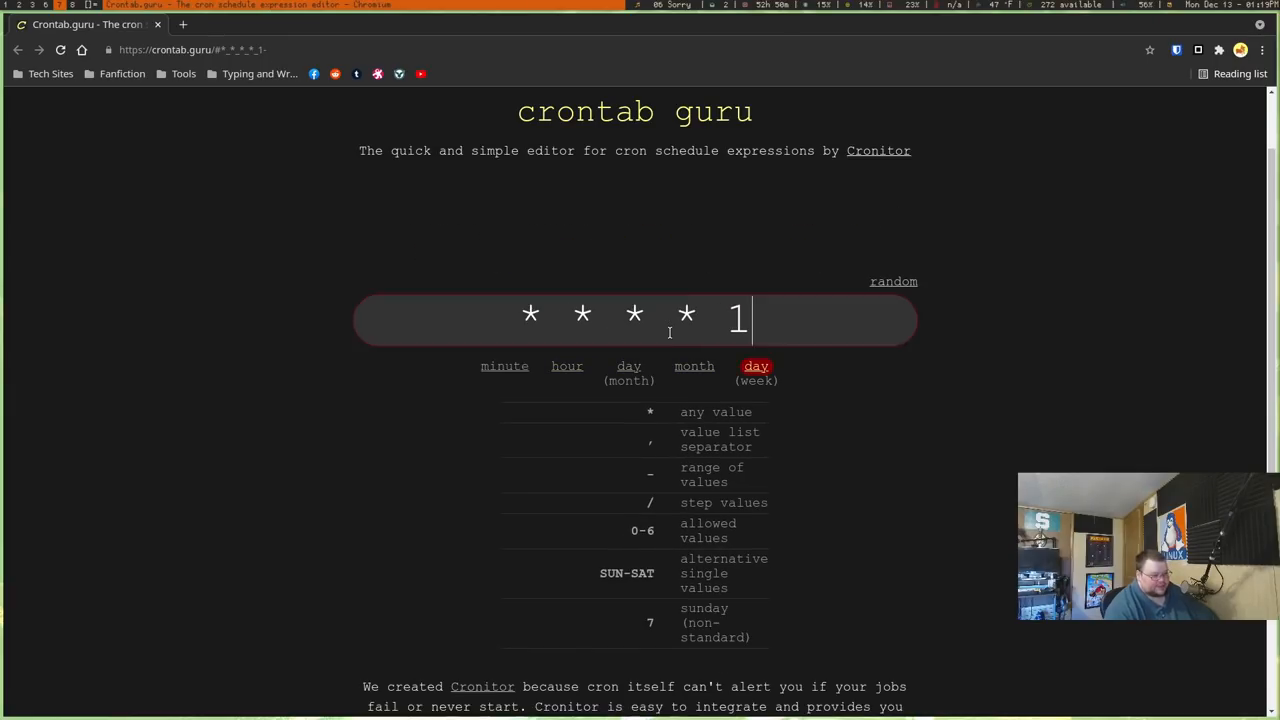
pyautogui.press('Backspace')
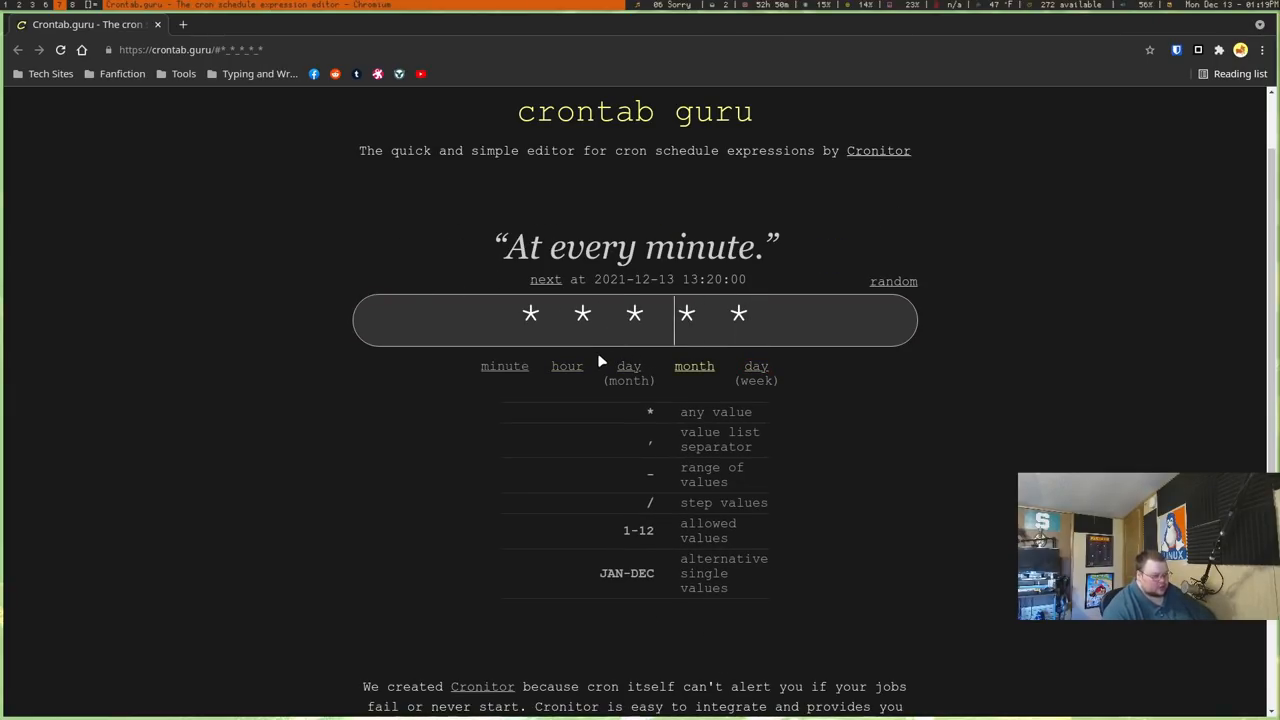
pyautogui.write('6')
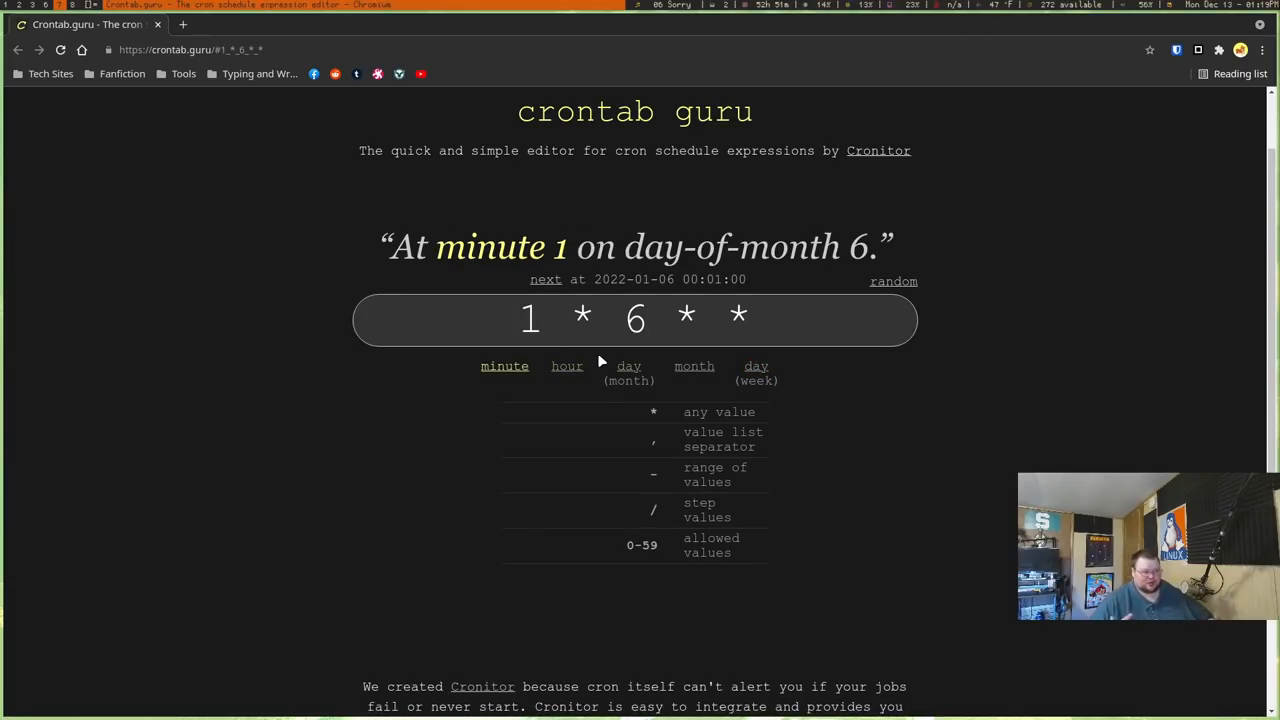
pyautogui.click(545, 318)
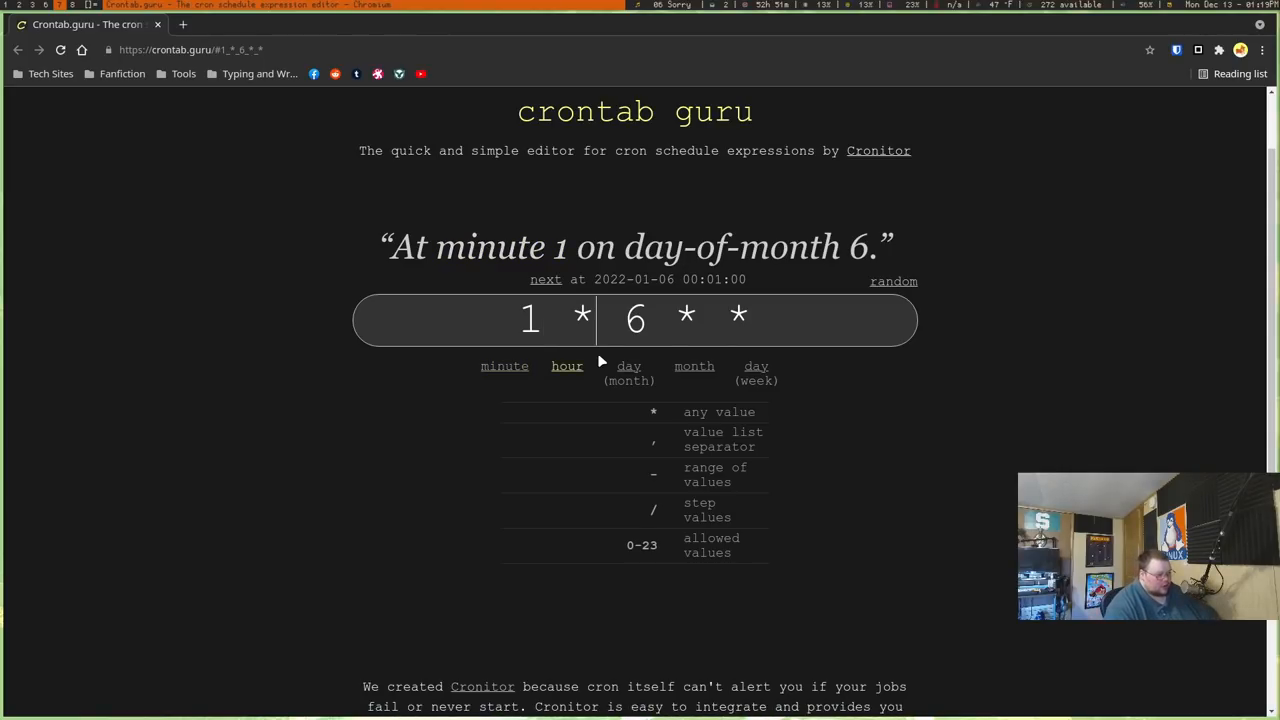
pyautogui.write('5')
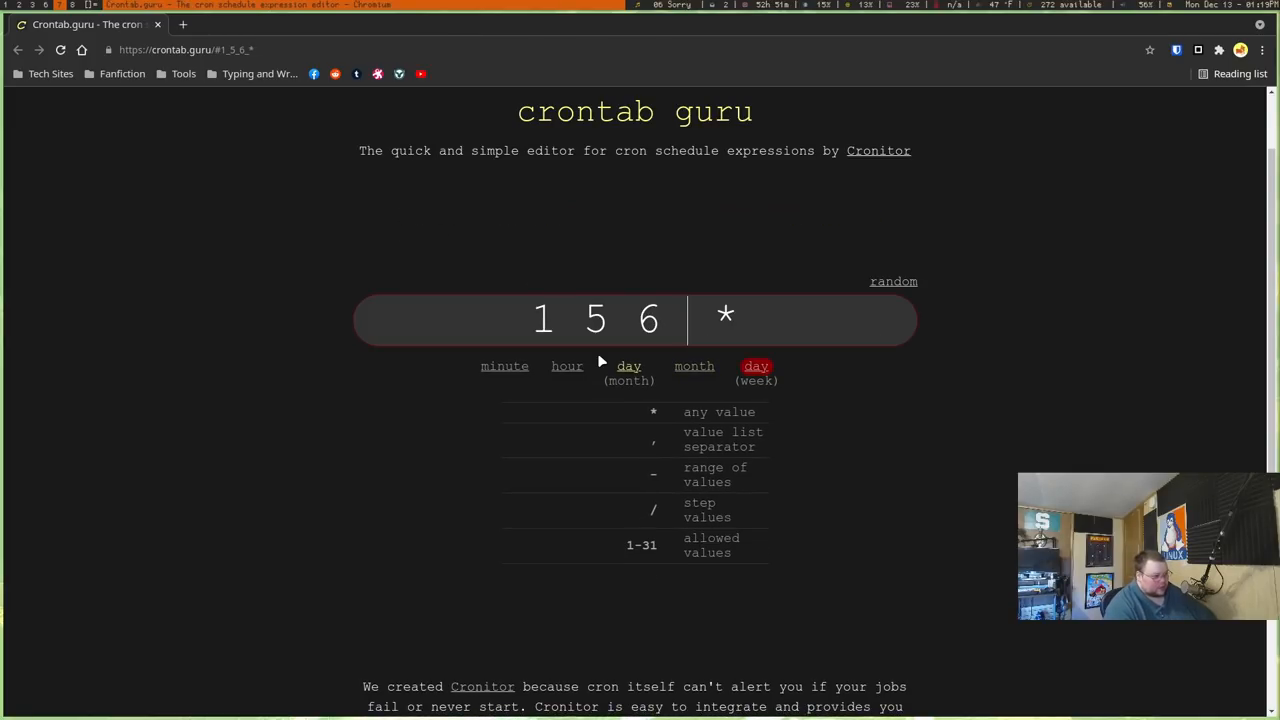
pyautogui.write('1-12')
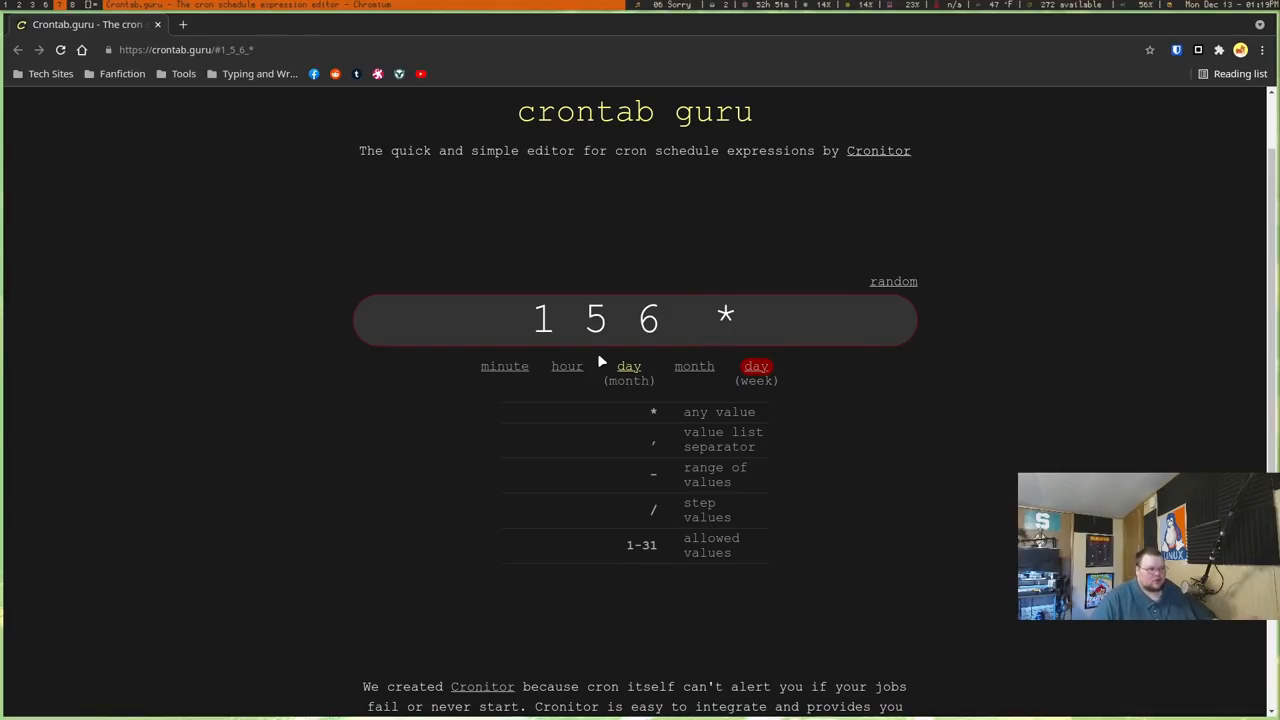
pyautogui.click(685, 318)
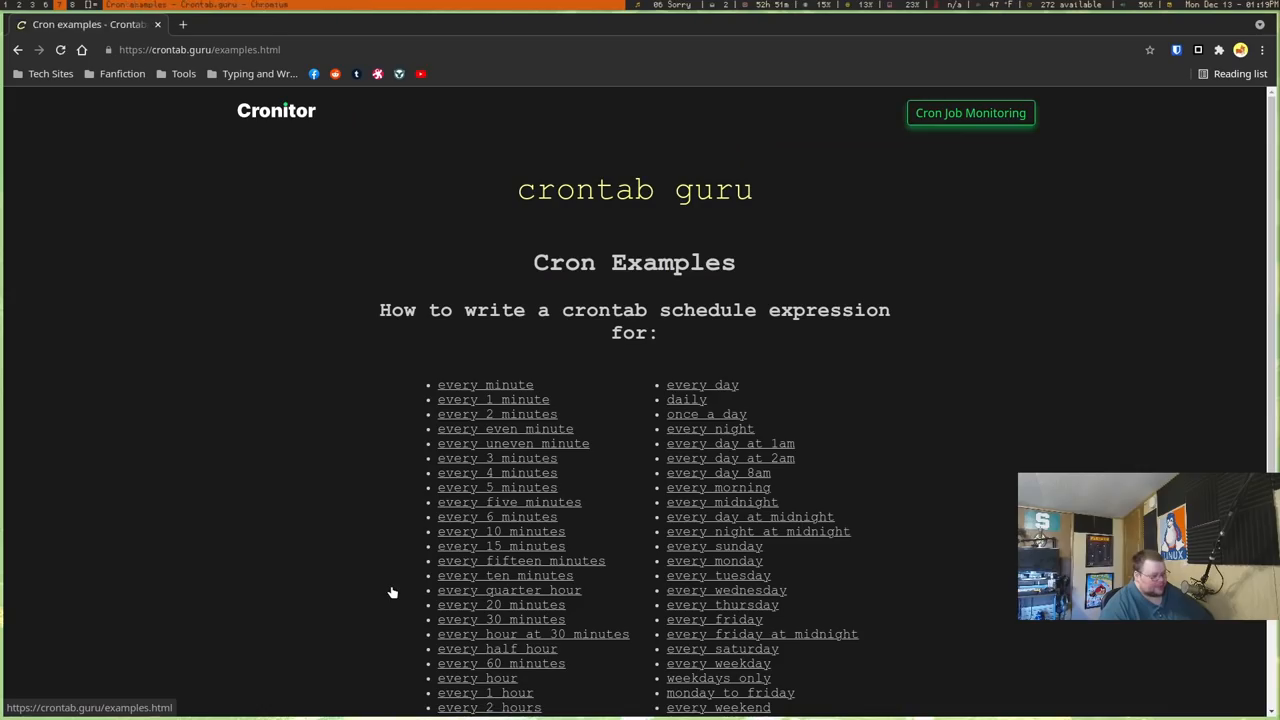
pyautogui.scroll(-3)
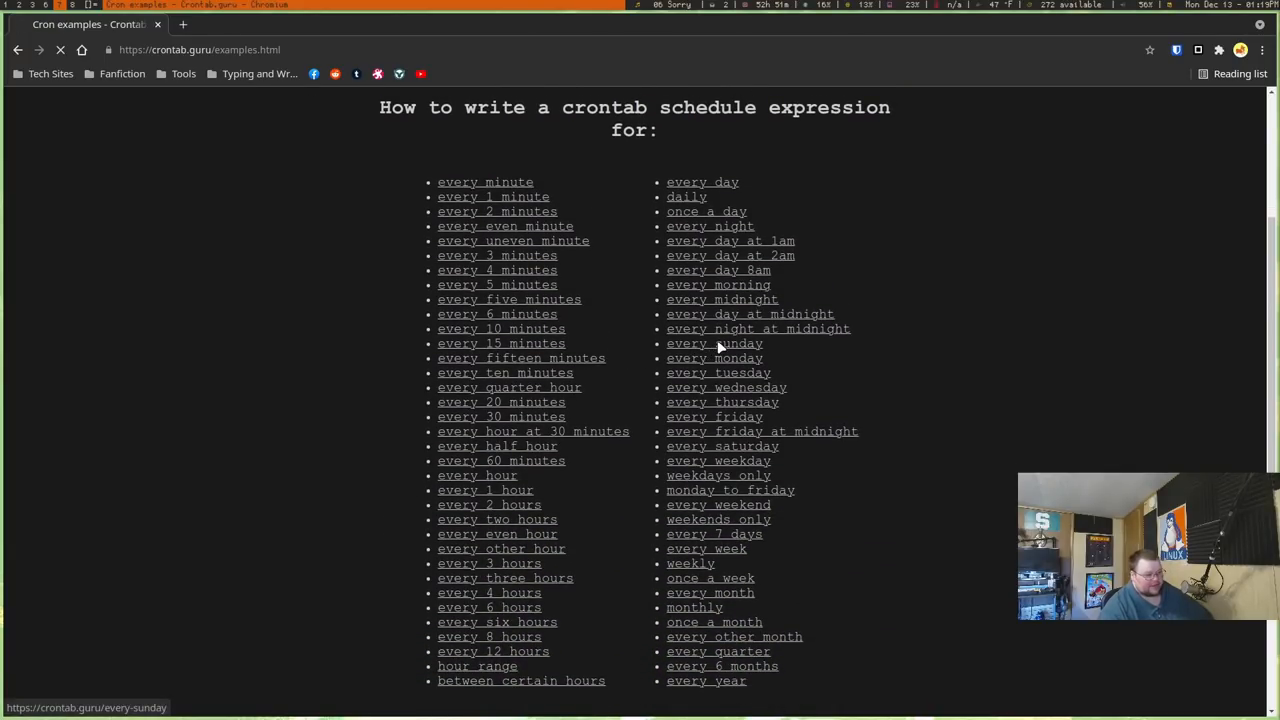
pyautogui.click(714, 343)
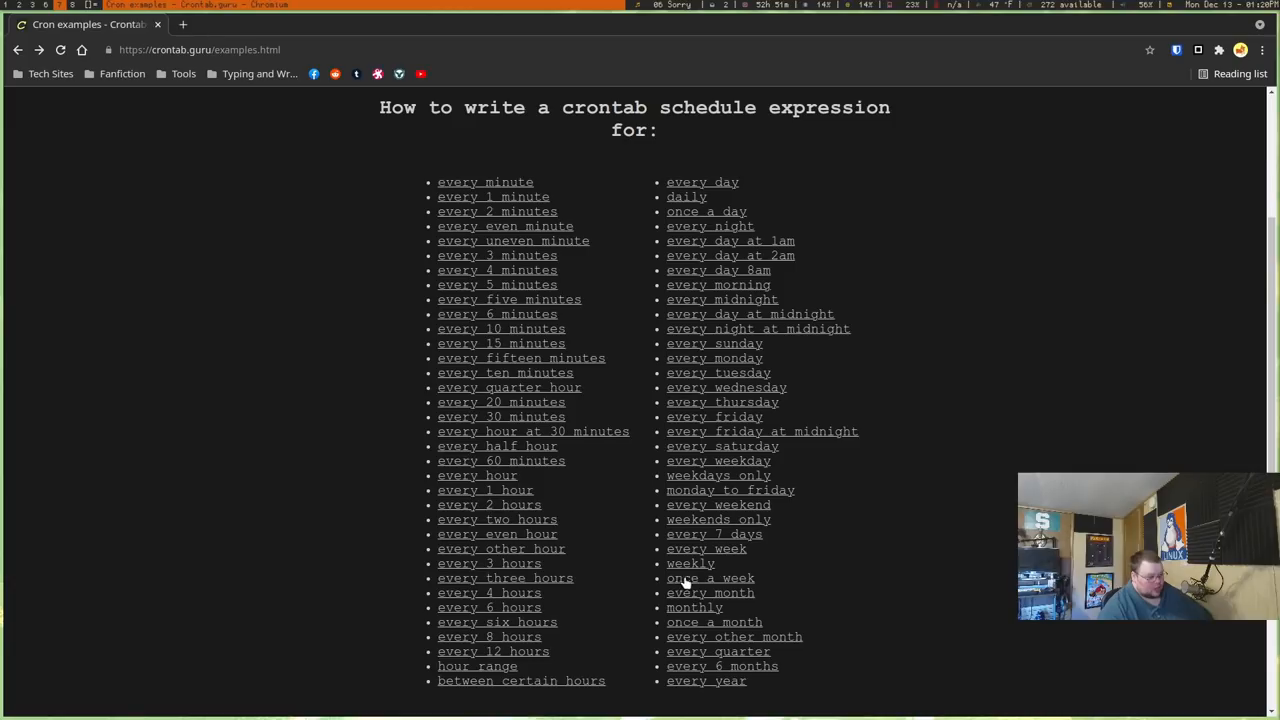
pyautogui.click(710, 578)
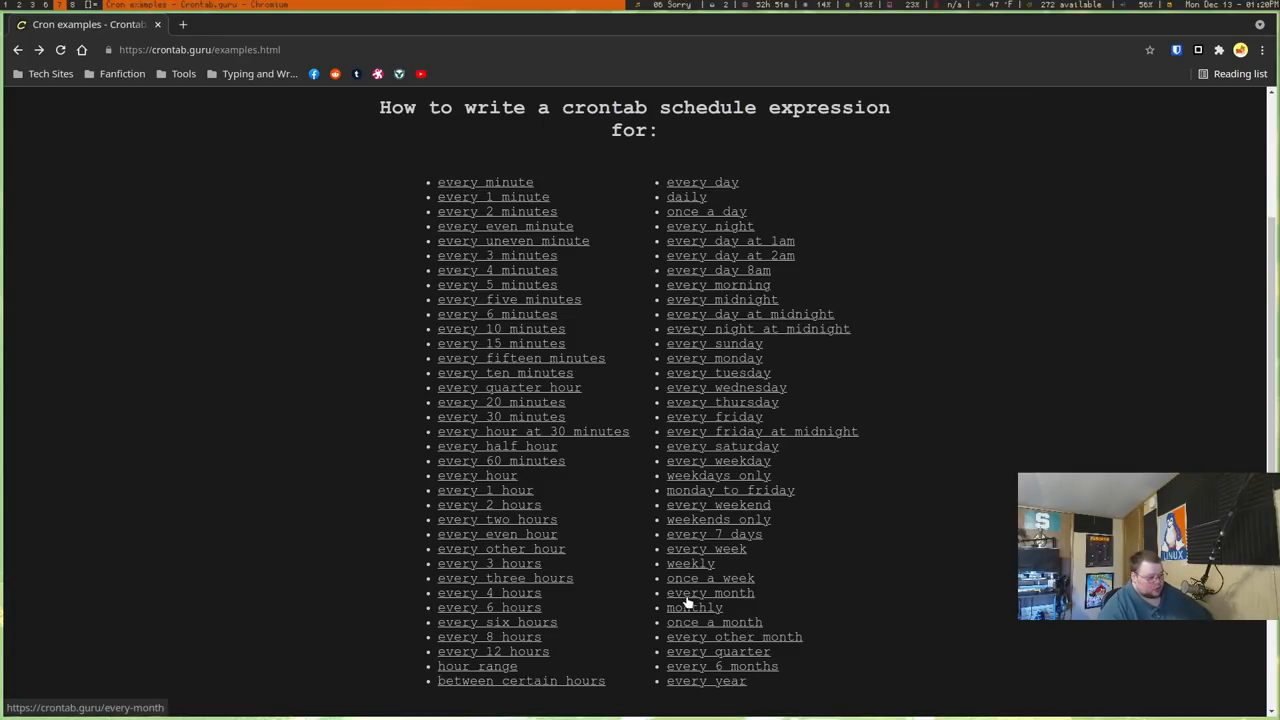
pyautogui.click(709, 592)
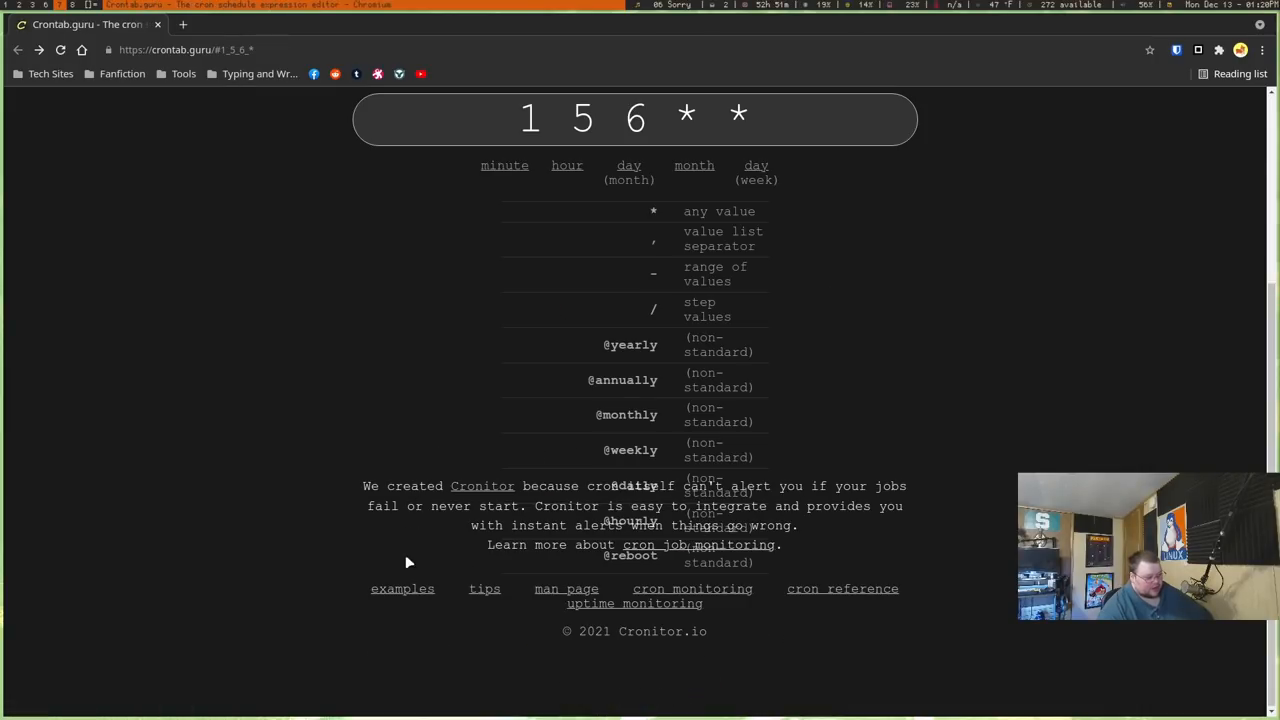
pyautogui.click(402, 588)
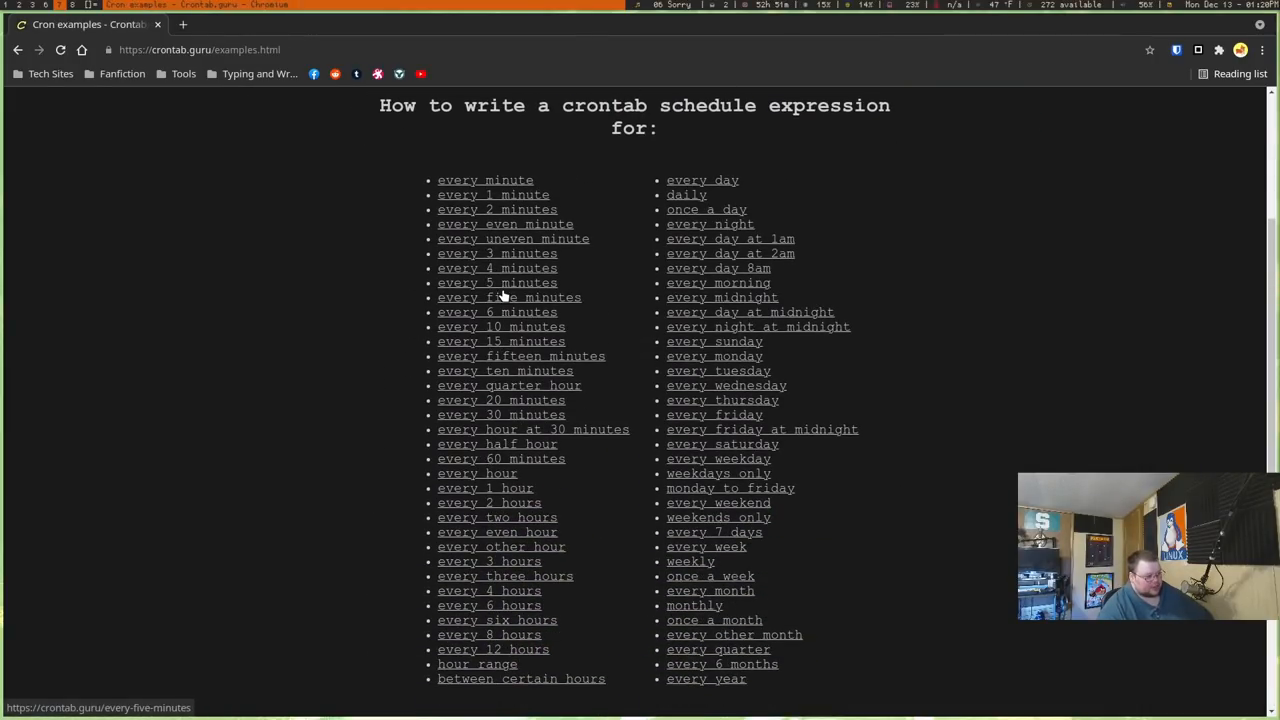
pyautogui.click(497, 267)
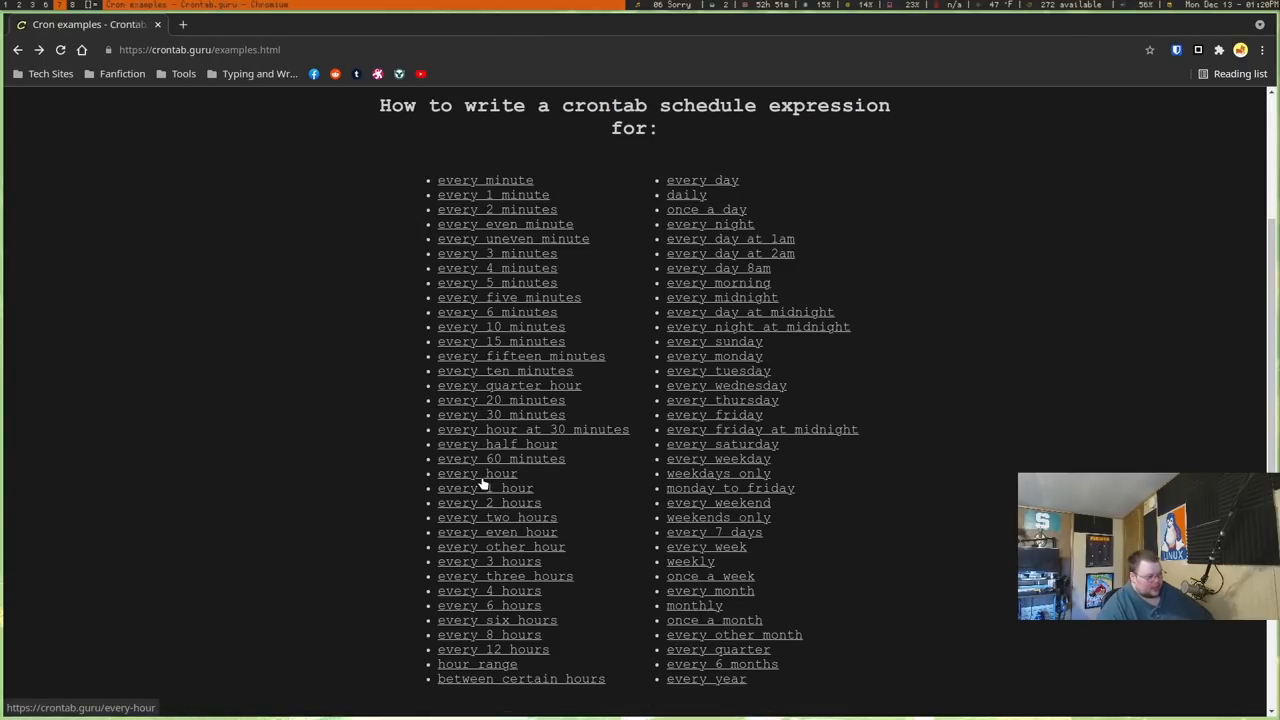
pyautogui.click(485, 488)
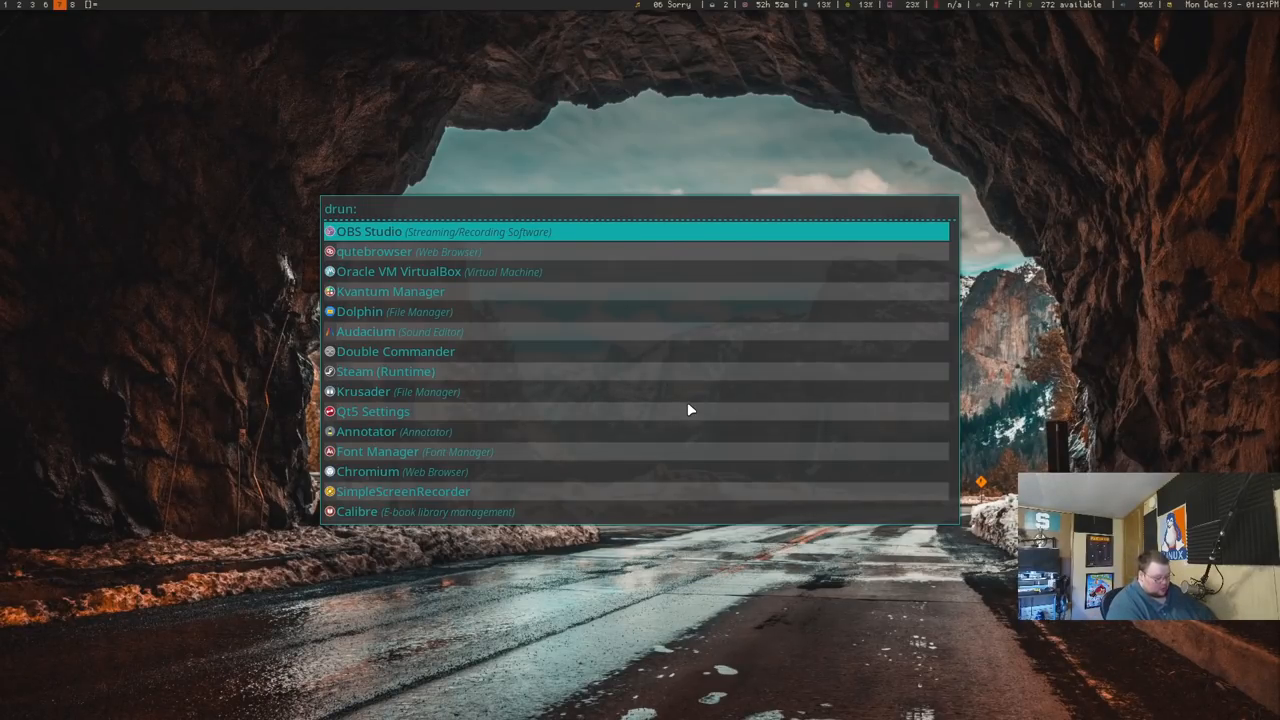
# Filter Rofi's app list with 'ch' and 'vir', then dismiss the launcher.
pyautogui.write('ch')
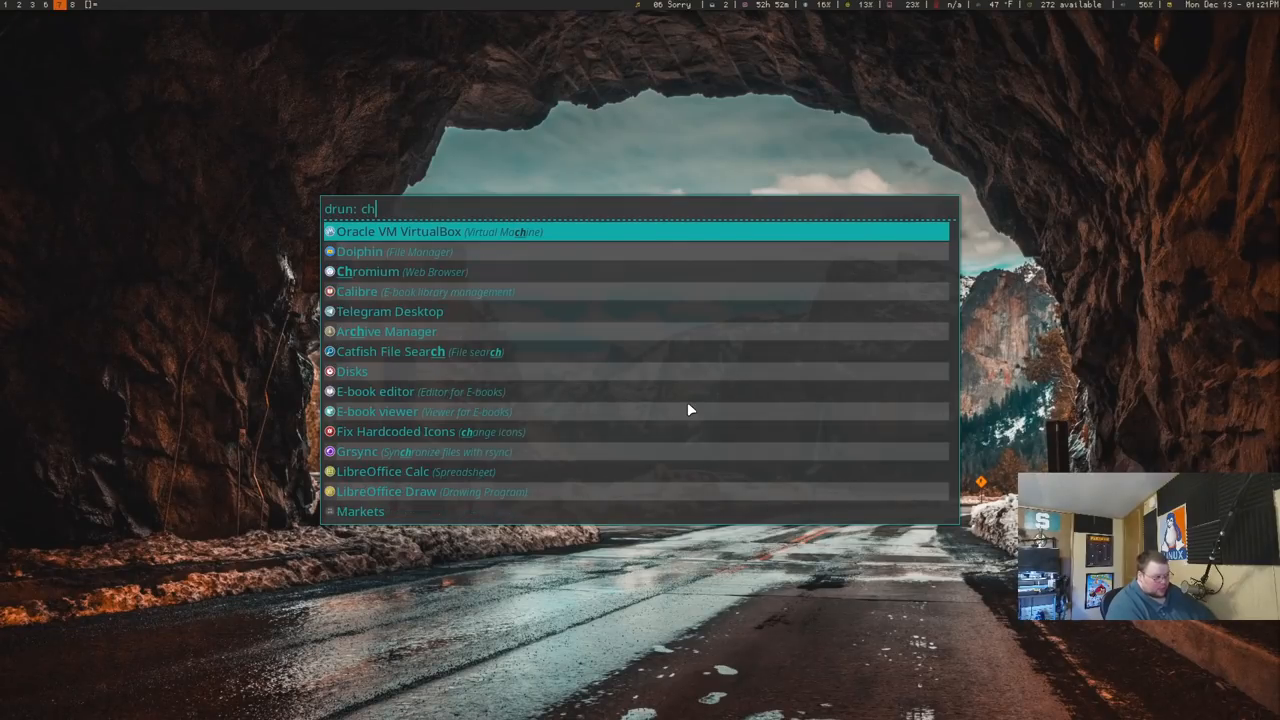
pyautogui.write('vir')
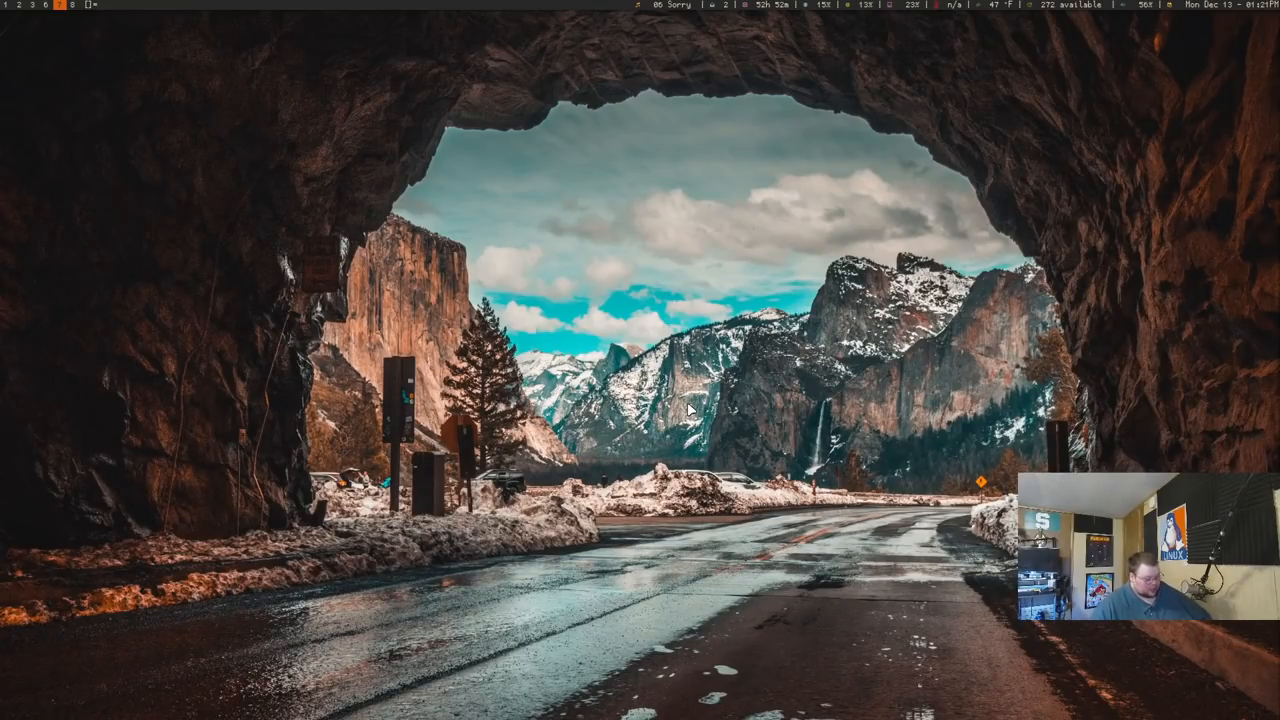
pyautogui.press('super')
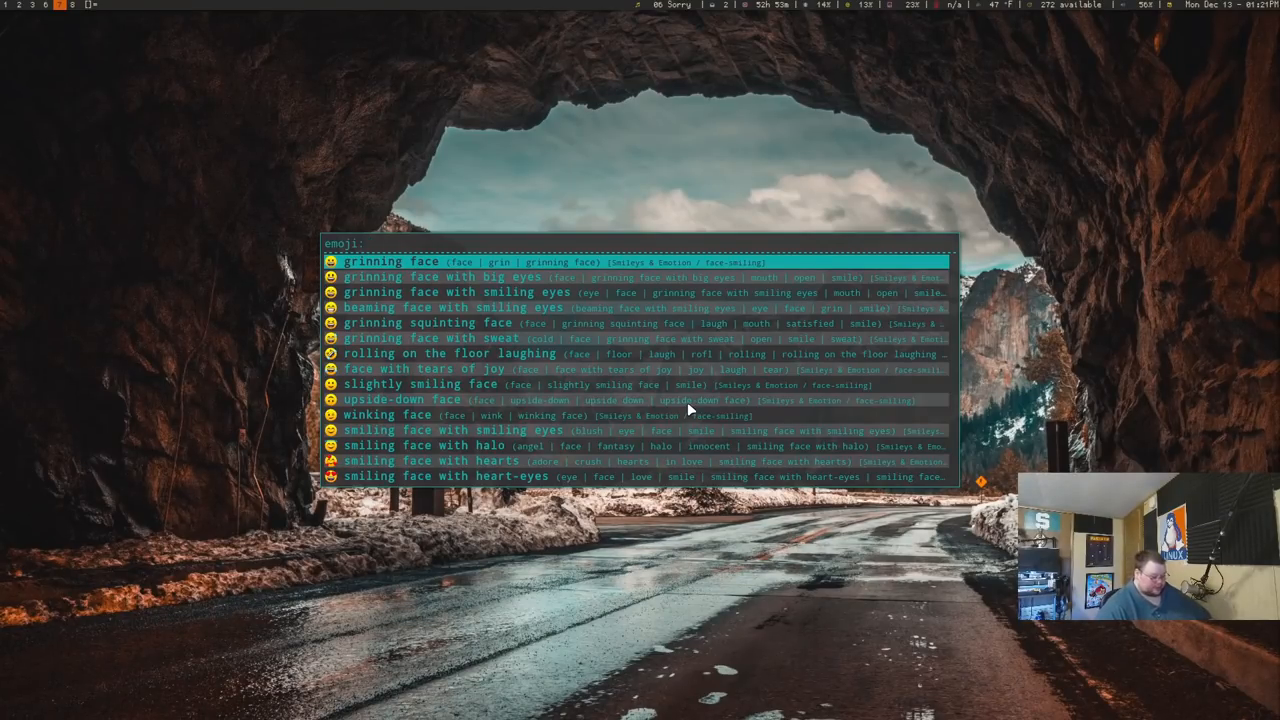
# Search the Rofi emoji picker for 'person'.
pyautogui.write('person')
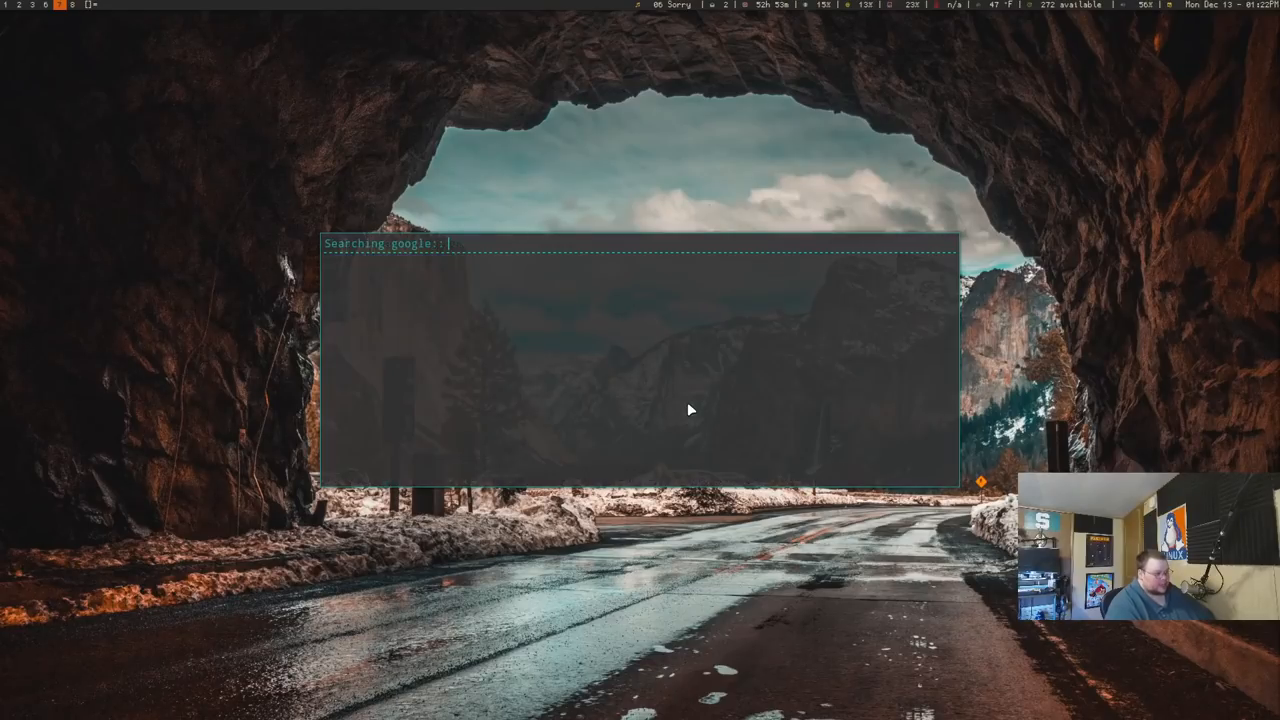
# Enter the query 'the linux' in Rofi's Google search prompt.
pyautogui.write('the linux')
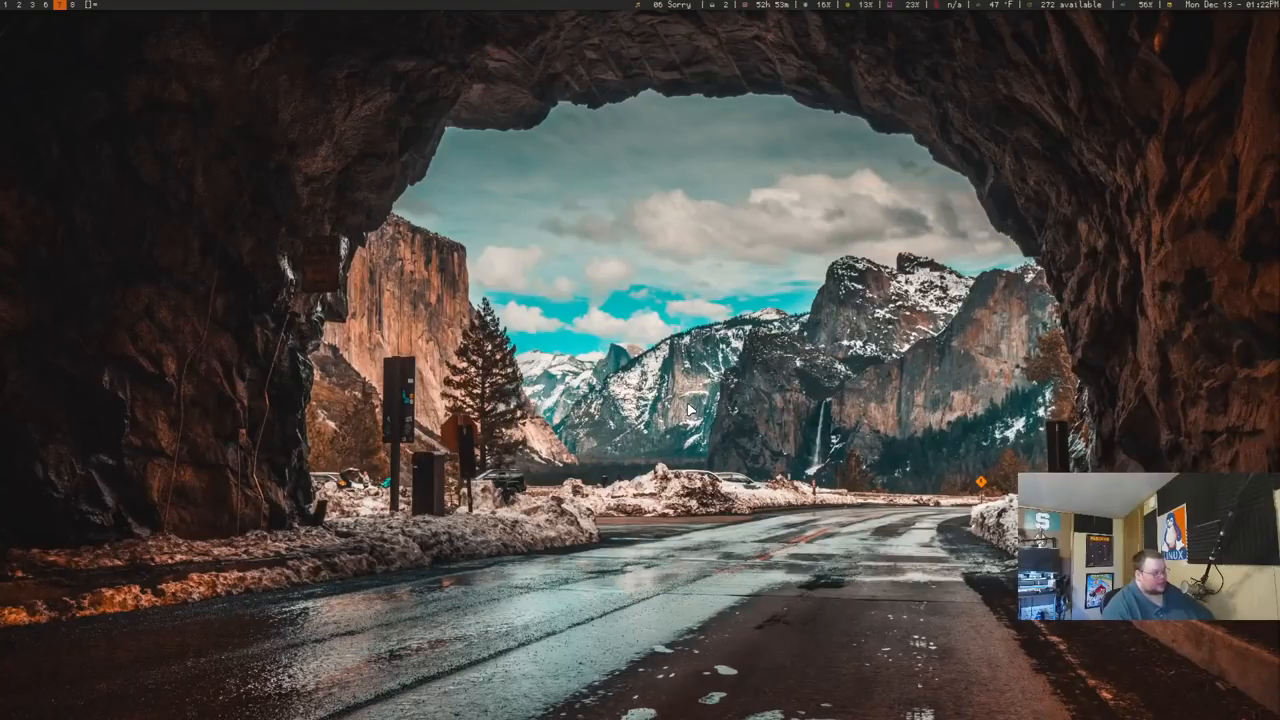
pyautogui.moveTo(663, 333)
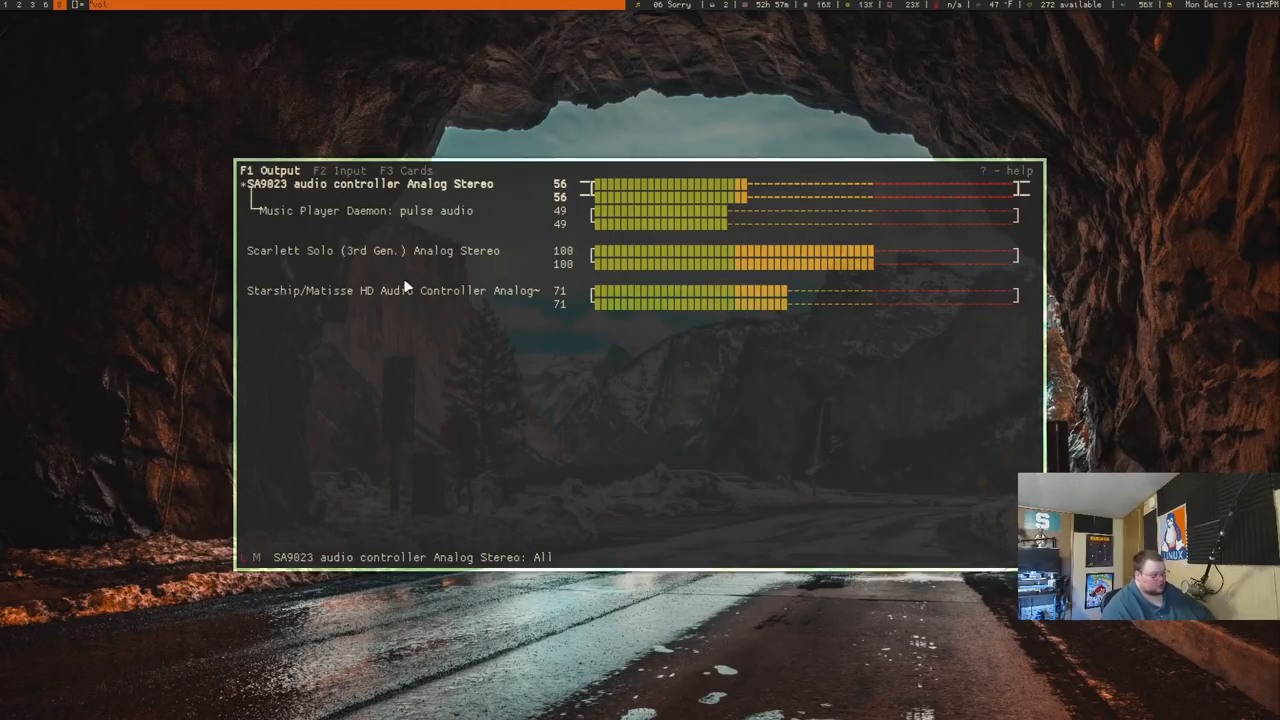
pyautogui.moveTo(370, 312)
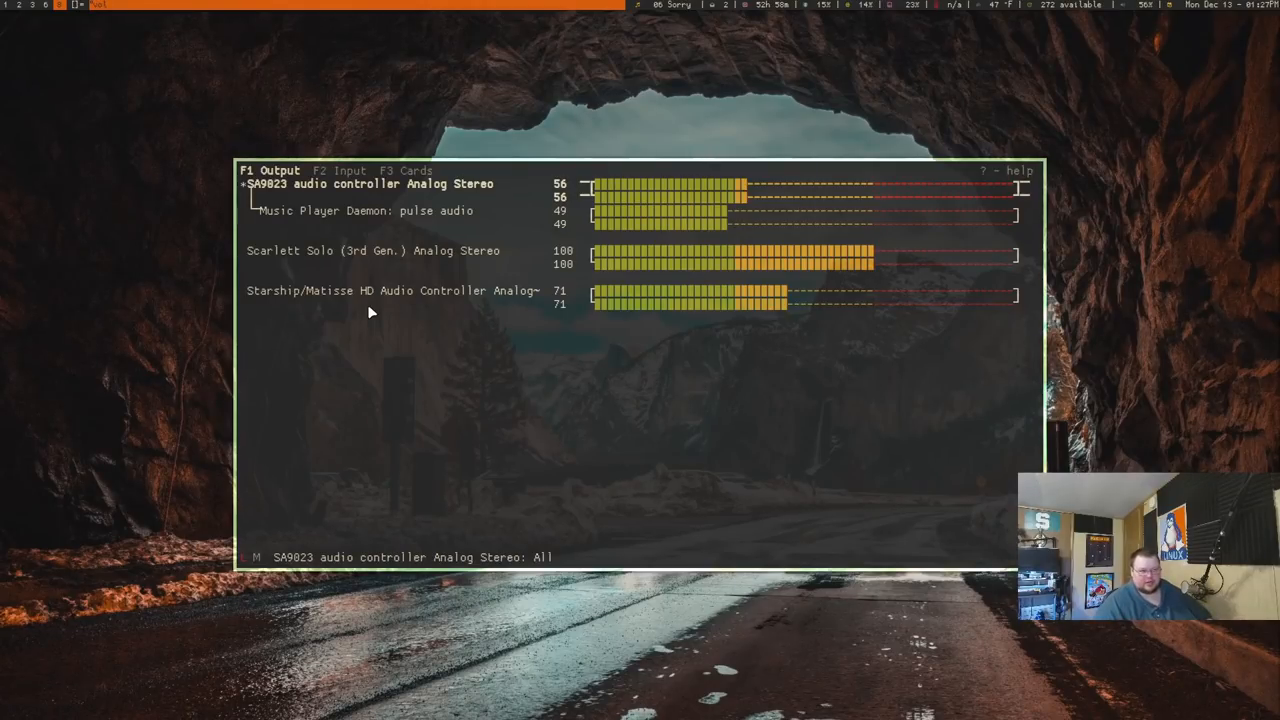
pyautogui.moveTo(435, 317)
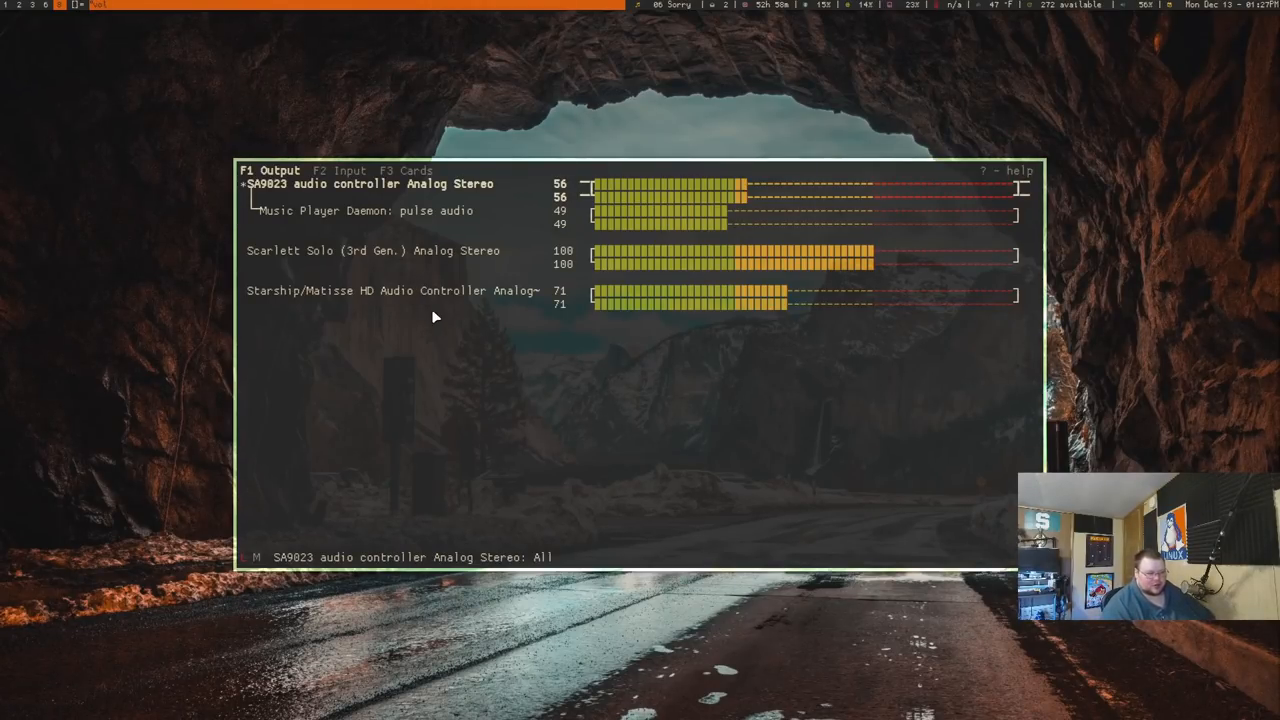